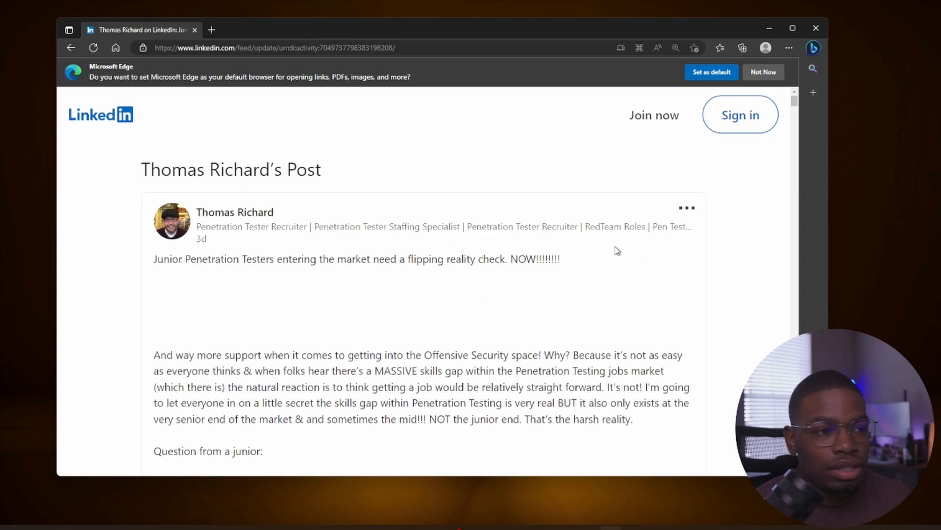
Highlight the '3d' marker, 'Junior Penetration Testers', the Offensive Security sentence, and the MASSIVE skills-gap passage.
double_click(201, 238)
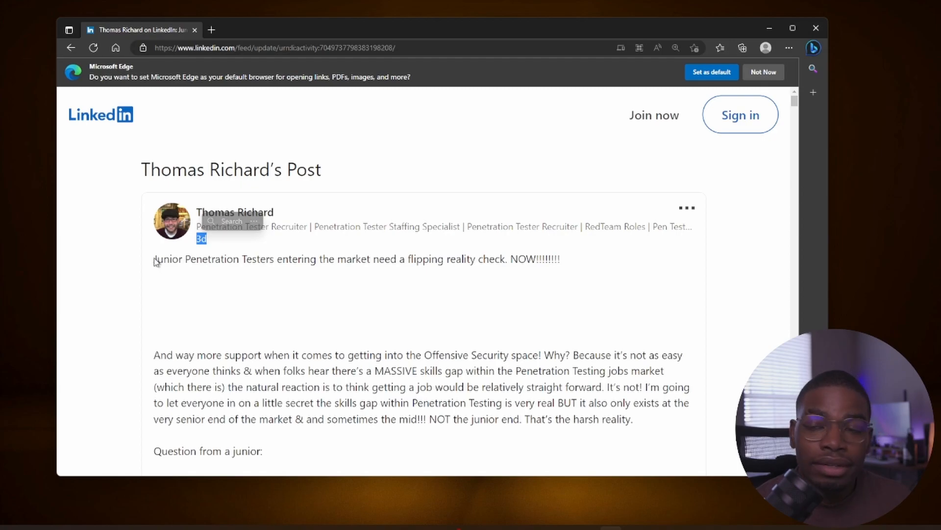
left_click_drag(153, 259, 270, 259)
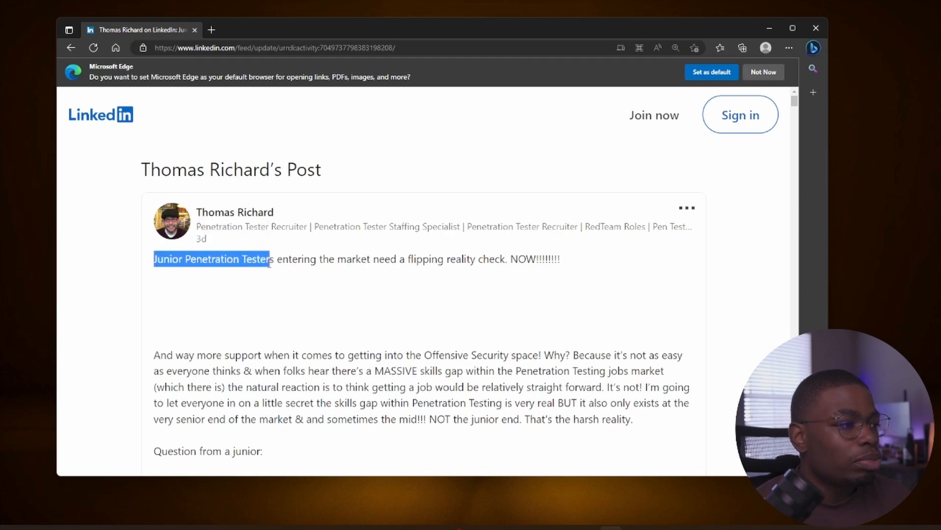
left_click_drag(270, 259, 411, 259)
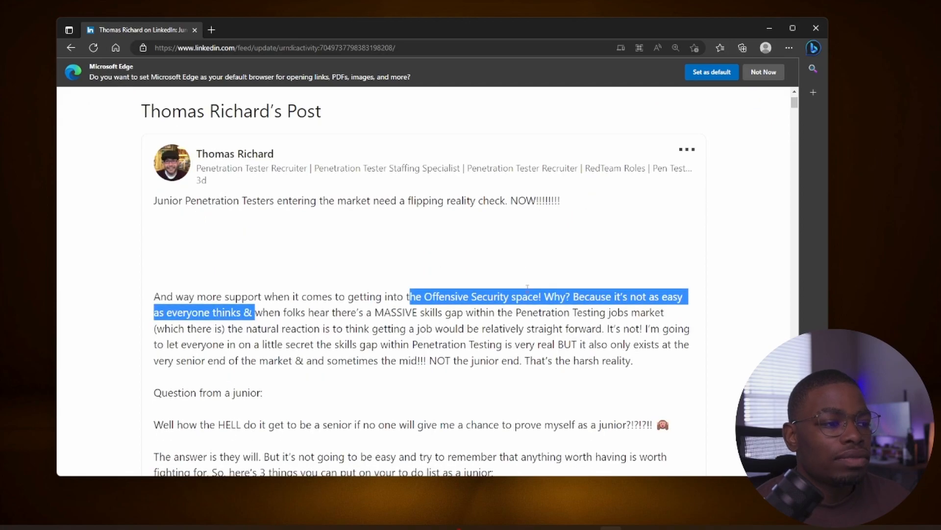
mouse_move(430, 288)
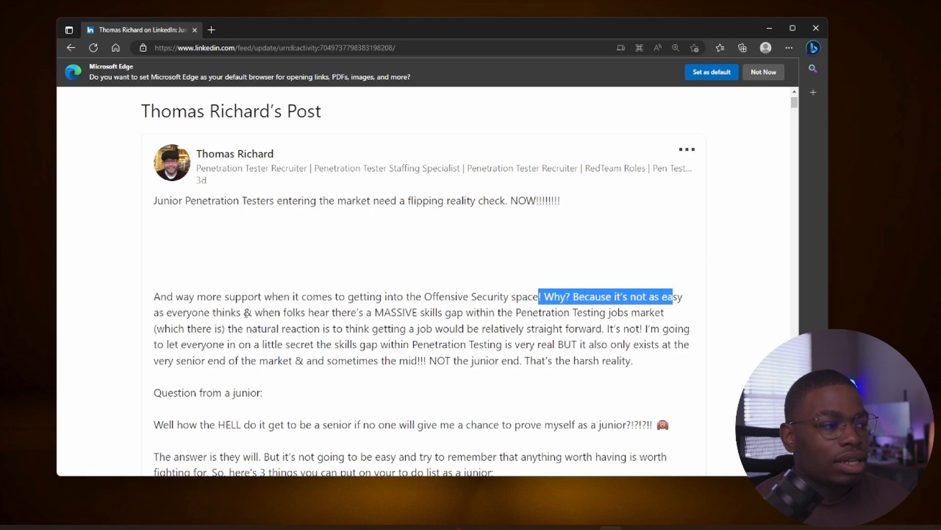
left_click_drag(672, 296, 419, 328)
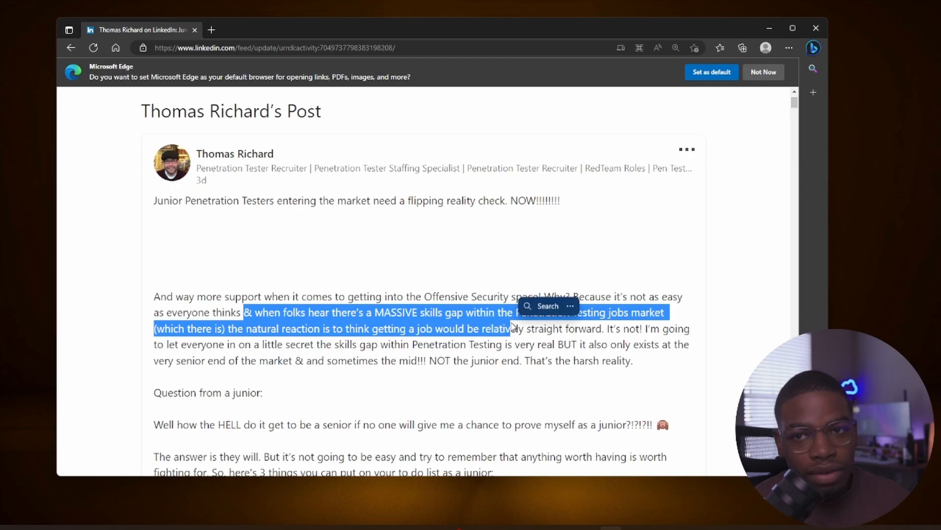
mouse_move(294, 300)
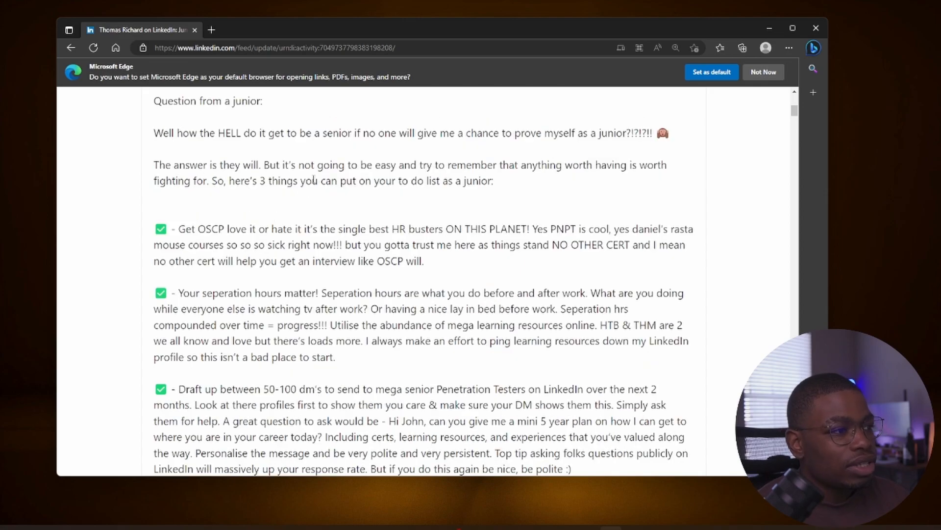
left_click_drag(311, 181, 465, 181)
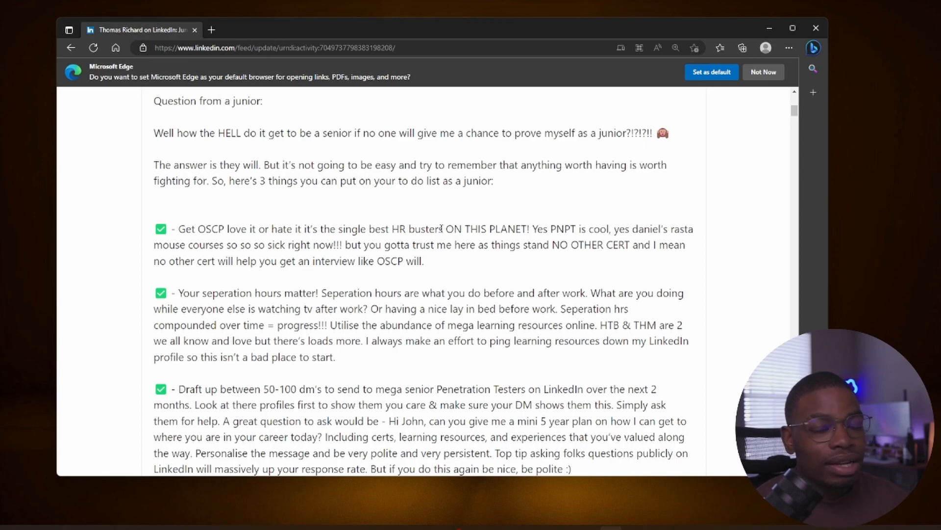
mouse_move(435, 270)
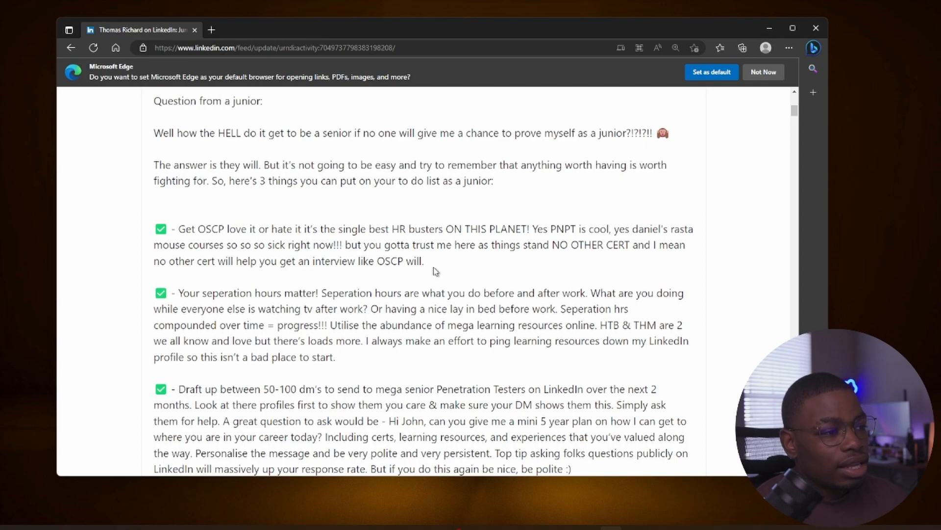
double_click(390, 260)
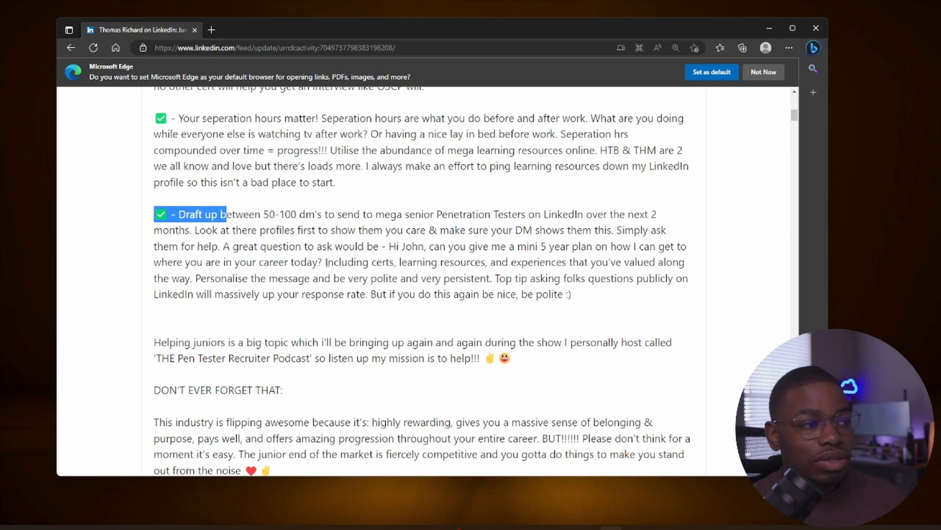
Select words in the post's closing paragraph warning about fierce junior-market competition.
double_click(420, 261)
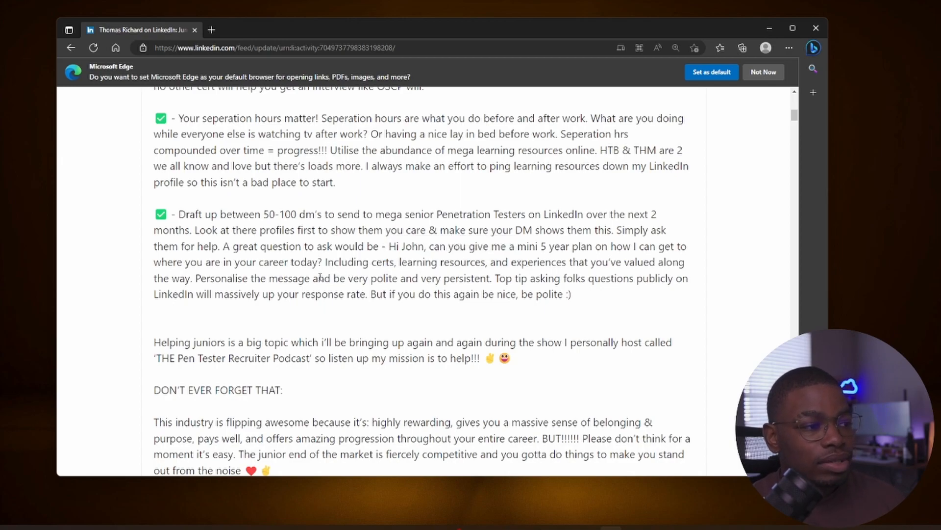
left_click_drag(317, 278, 426, 278)
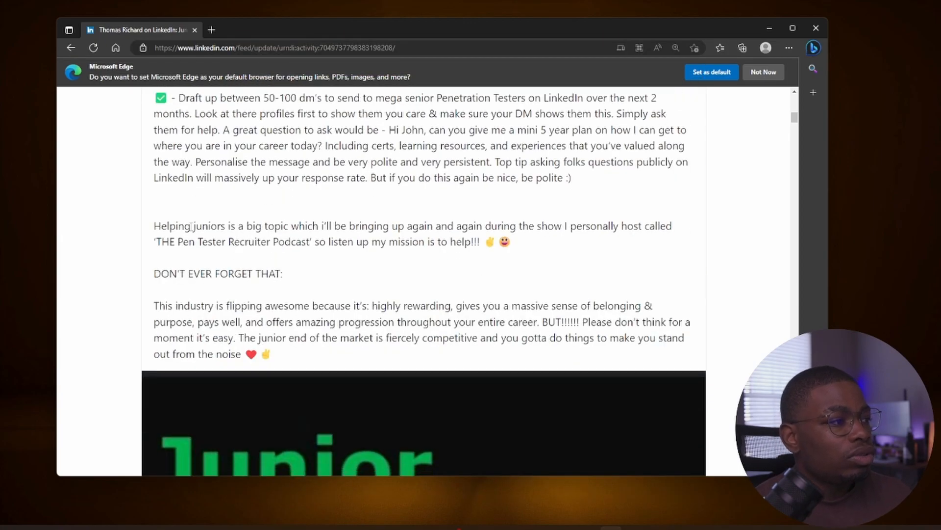
Select a line of Tyler Hardy's comment about pentesting hiring favoring experienced people.
left_click_drag(208, 226, 522, 226)
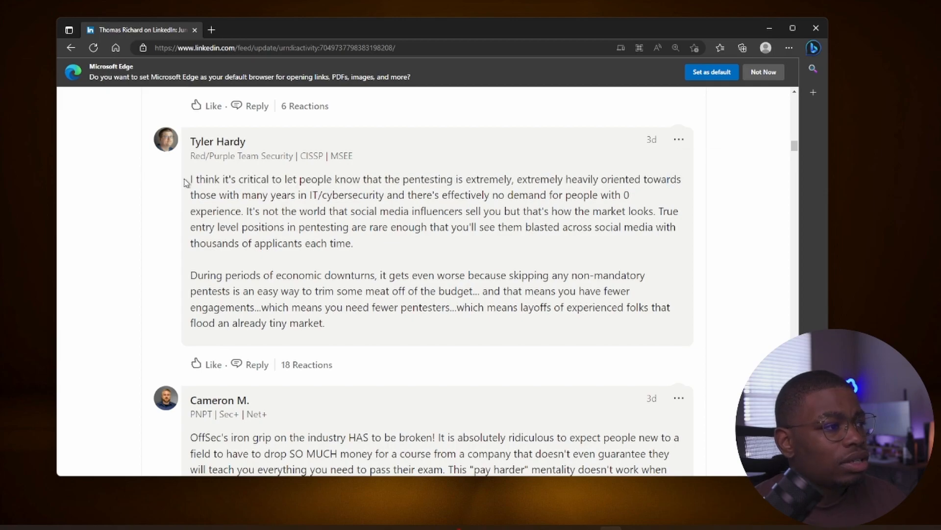
Highlight the comment's first line, then 'During periods of economic downturns,'.
left_click_drag(190, 179, 505, 179)
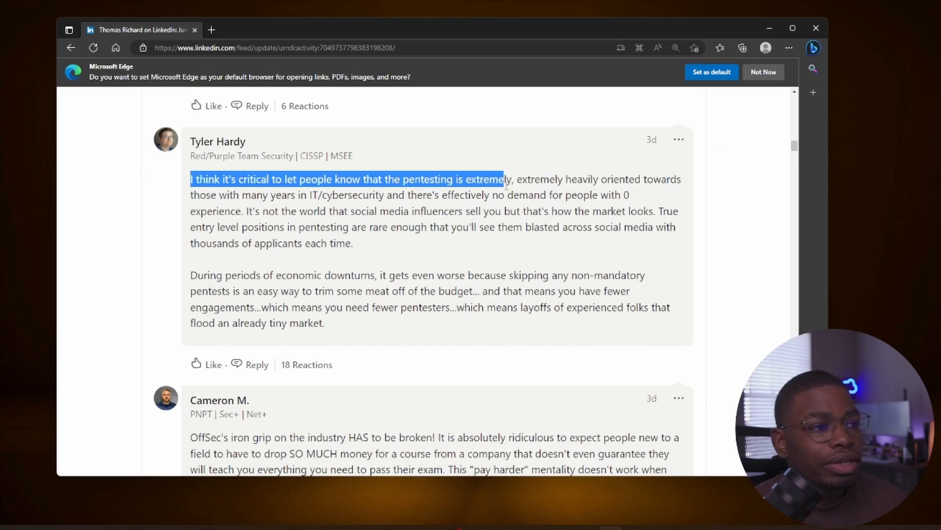
left_click_drag(505, 179, 600, 194)
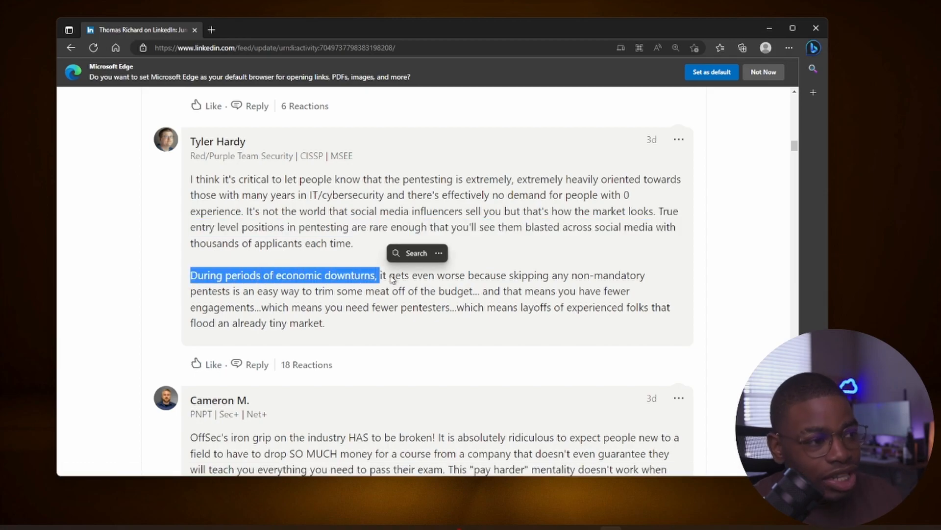
Highlight 'it gets even worse because skipping' and 'flood an already tiny market', then the whole comment.
left_click_drag(380, 275, 551, 276)
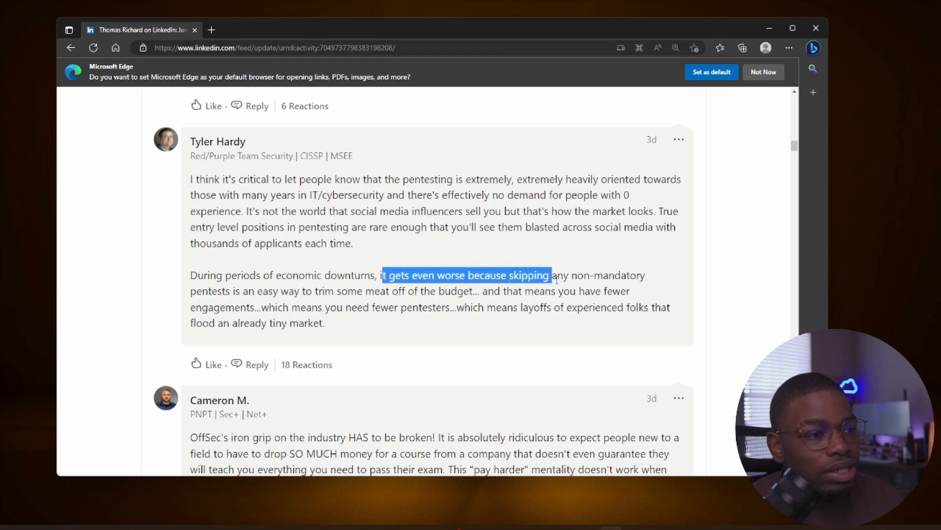
left_click_drag(553, 275, 583, 275)
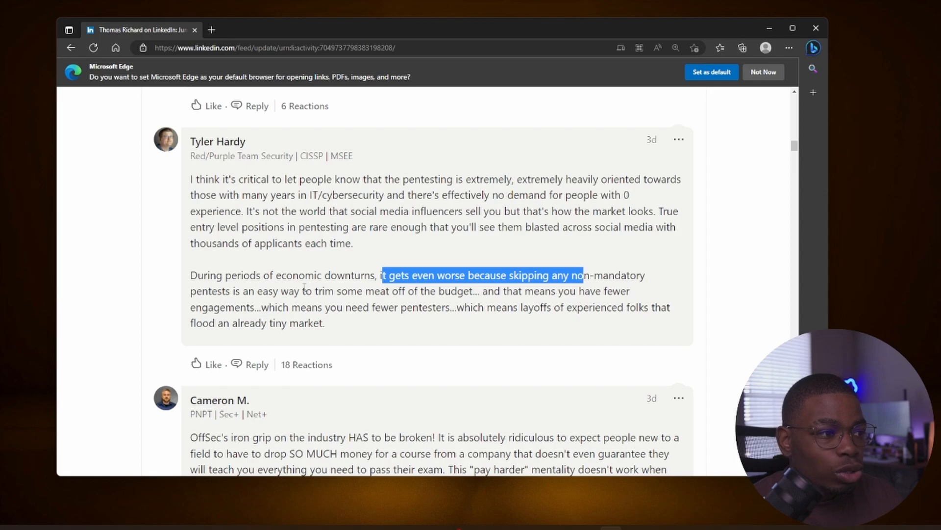
left_click_drag(382, 275, 494, 291)
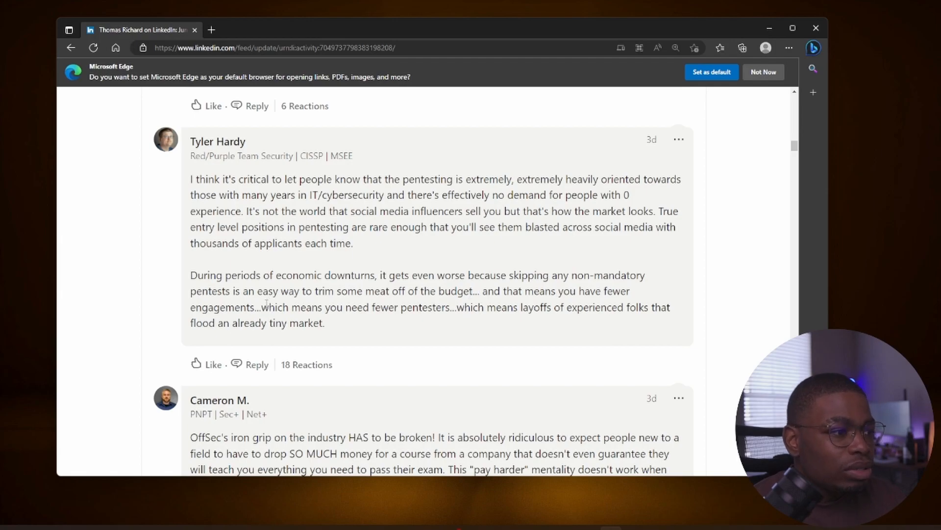
left_click_drag(268, 307, 447, 307)
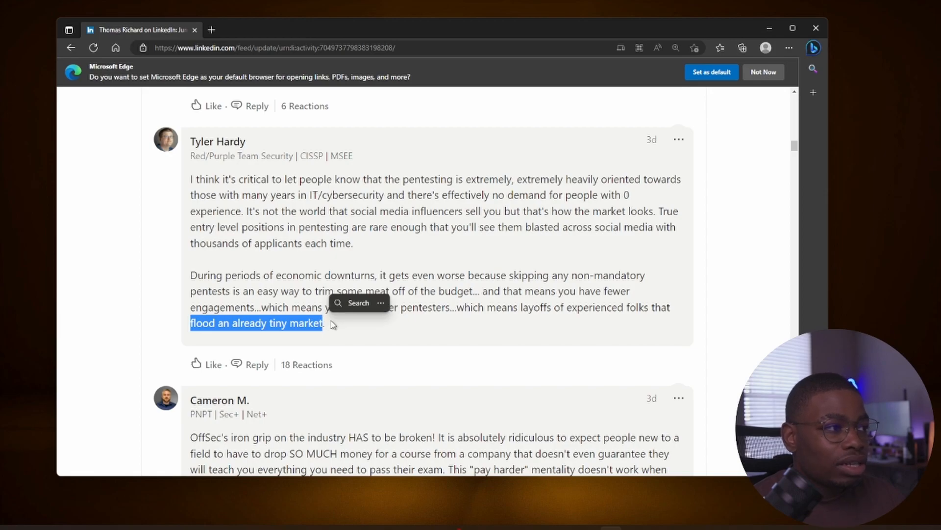
left_click_drag(324, 323, 191, 179)
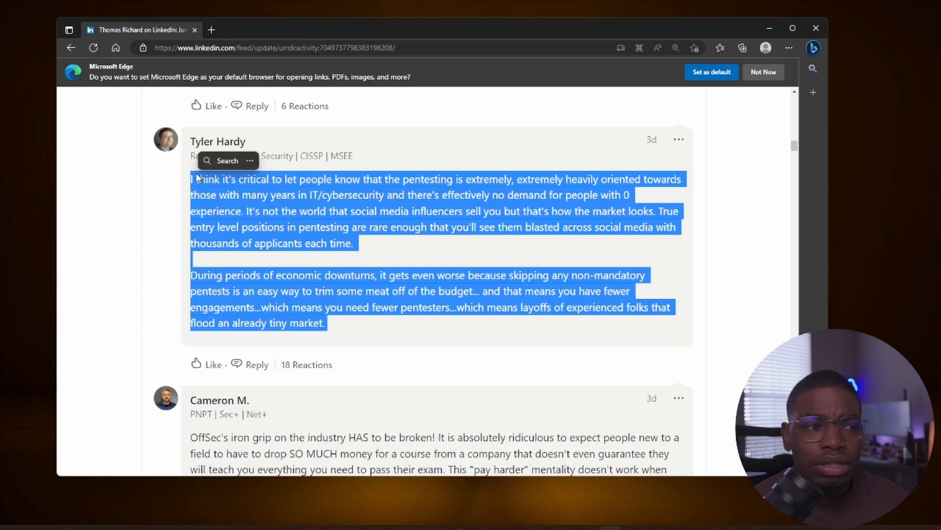